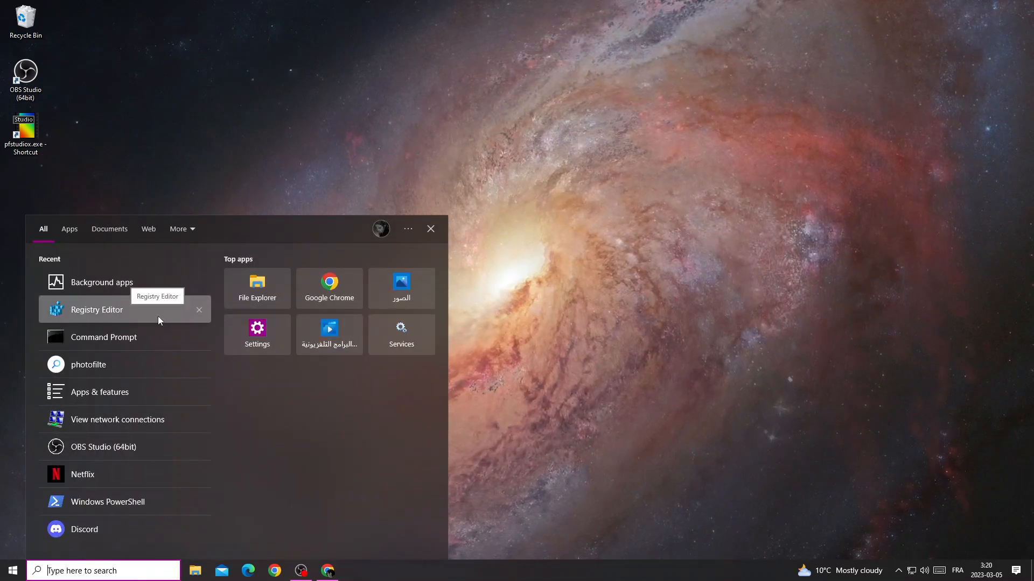
Step: Search 'devic' in Windows Start to bring up and launch Device Manager
type("devic")
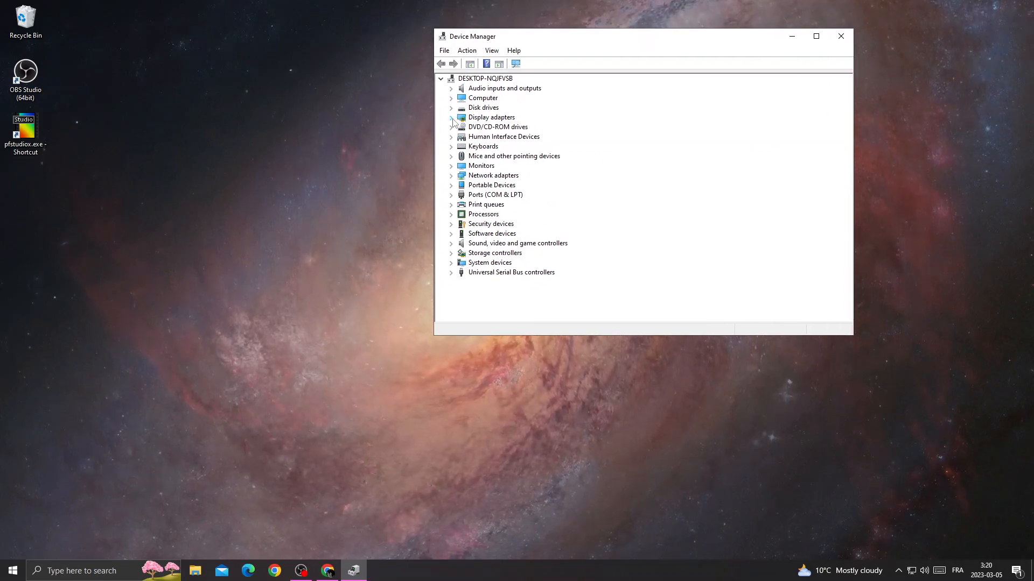
Step: Run Update driver on the Intel Ethernet I217-LM, confirm best driver installed, and close Device Manager
left_click(451, 175)
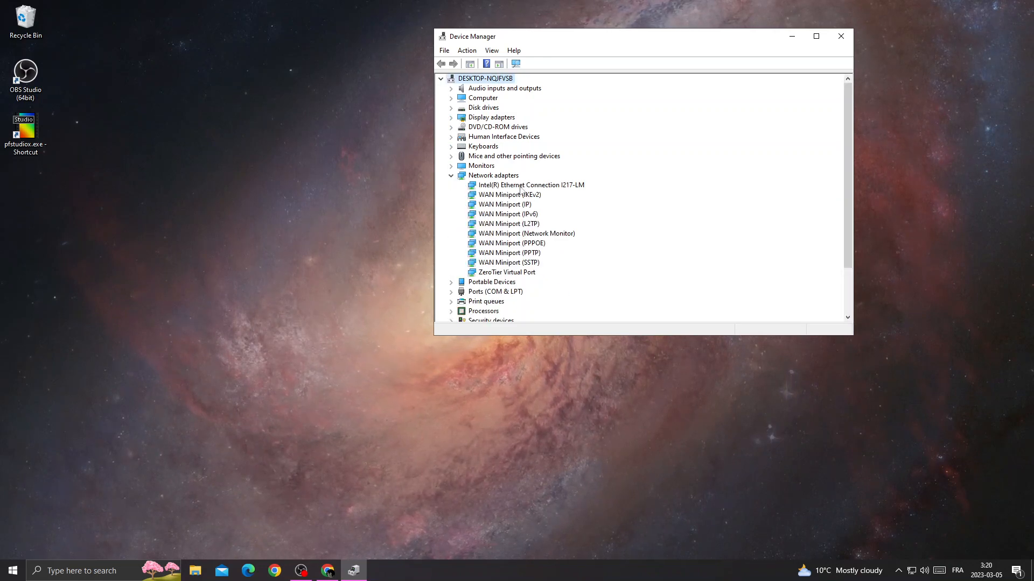
mouse_move(526, 192)
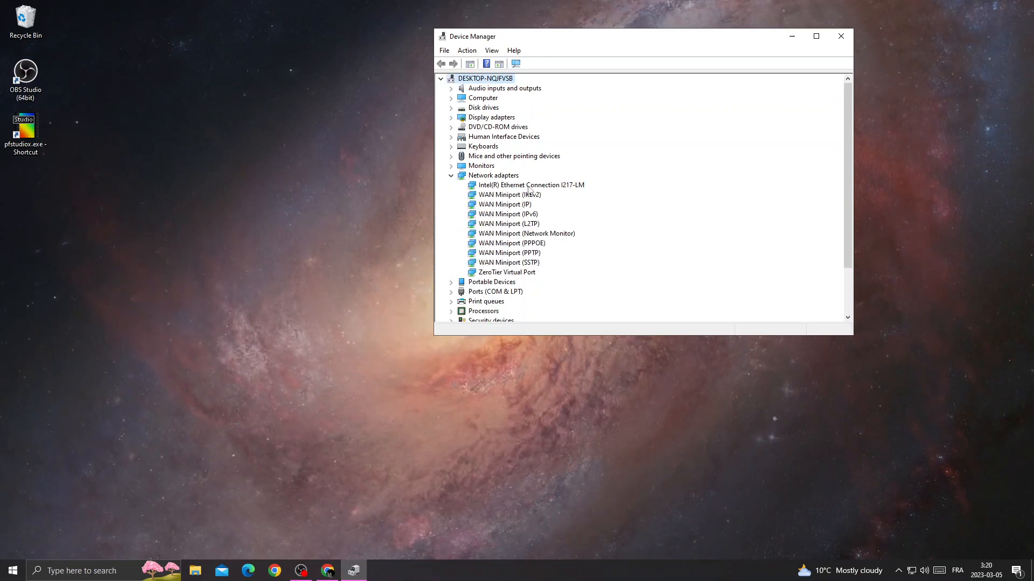
right_click(531, 184)
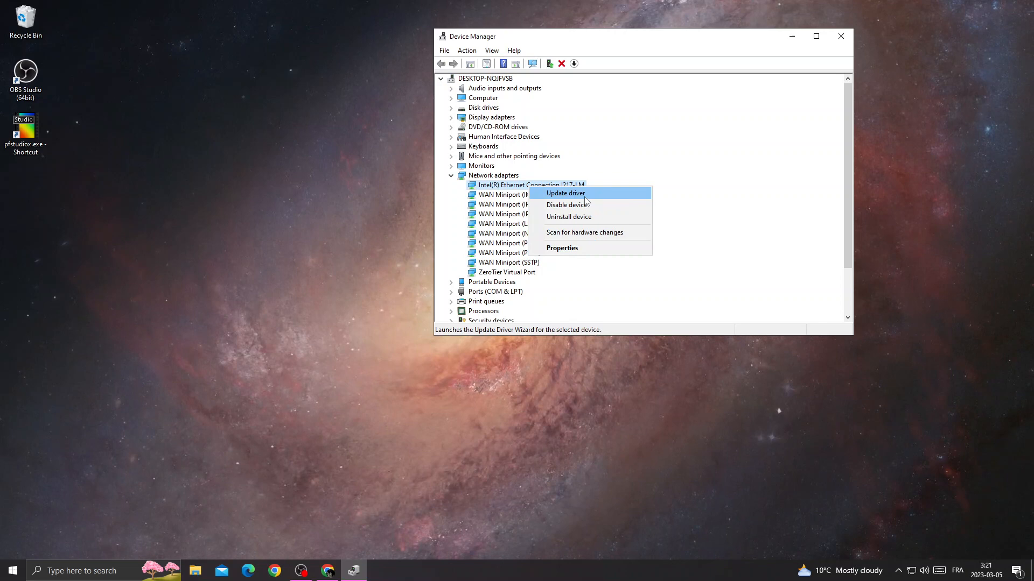
left_click(565, 193)
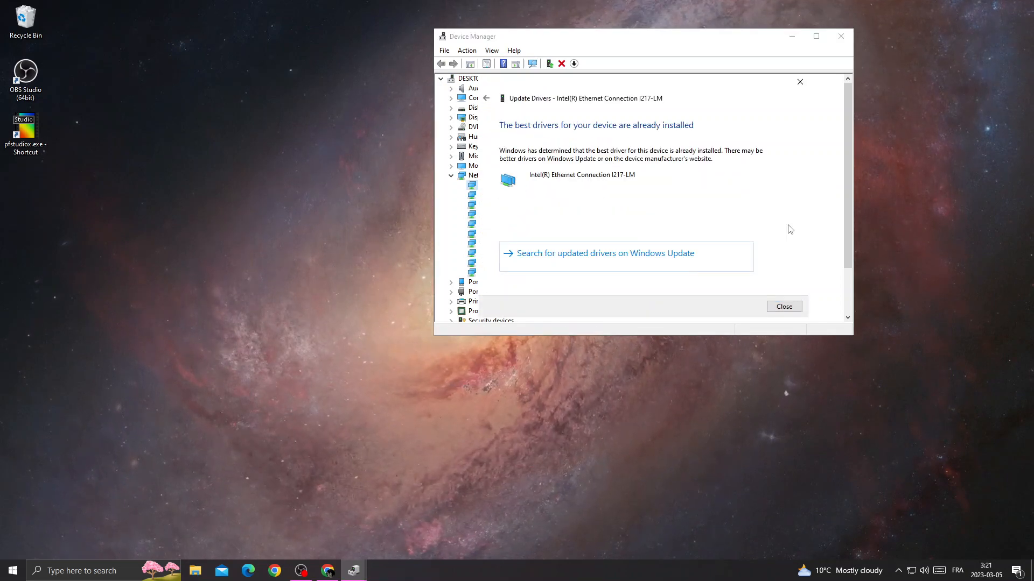
left_click(783, 306)
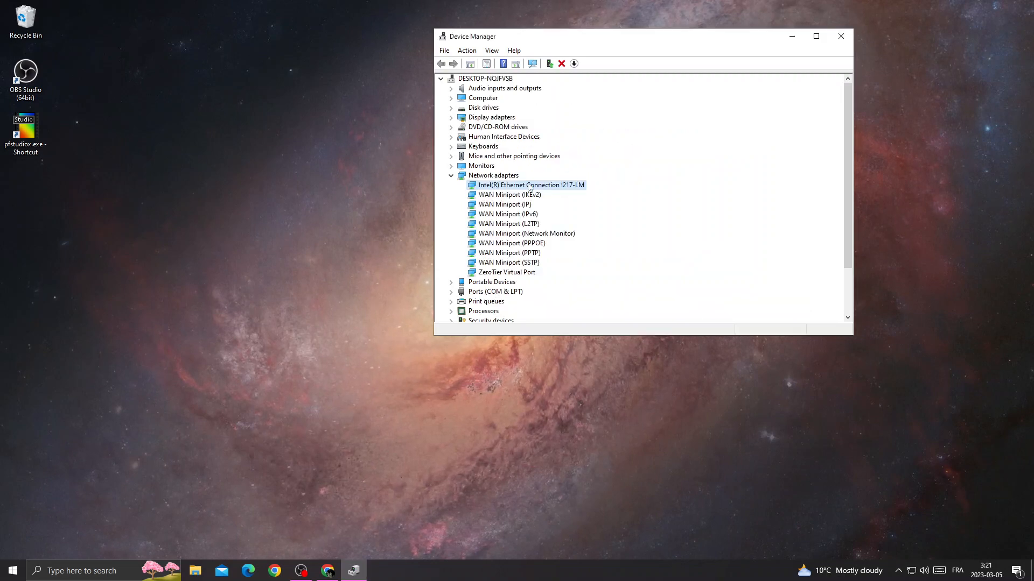
left_click(510, 194)
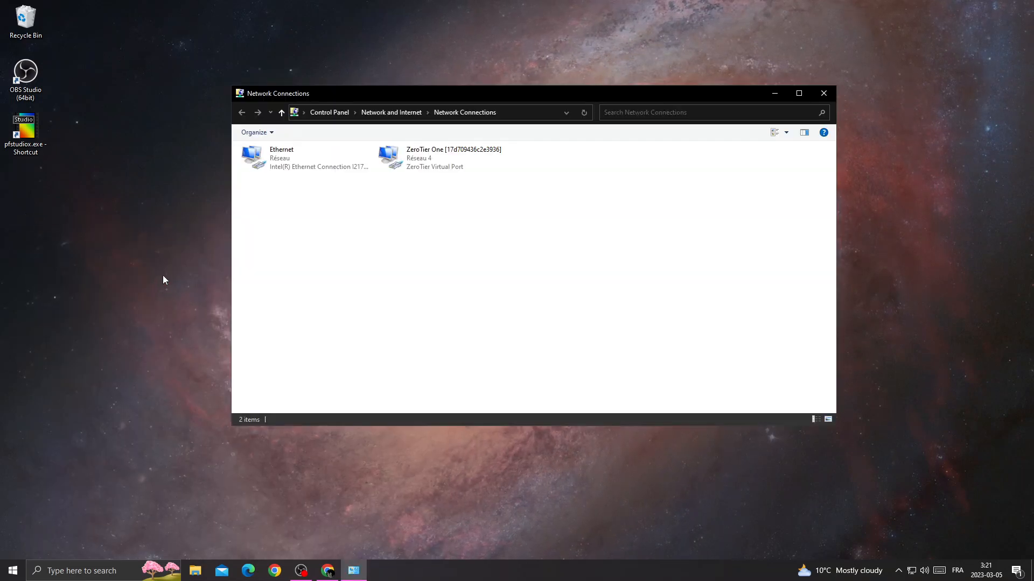
Step: Show the Ethernet connection's Properties with its protocol list
right_click(281, 157)
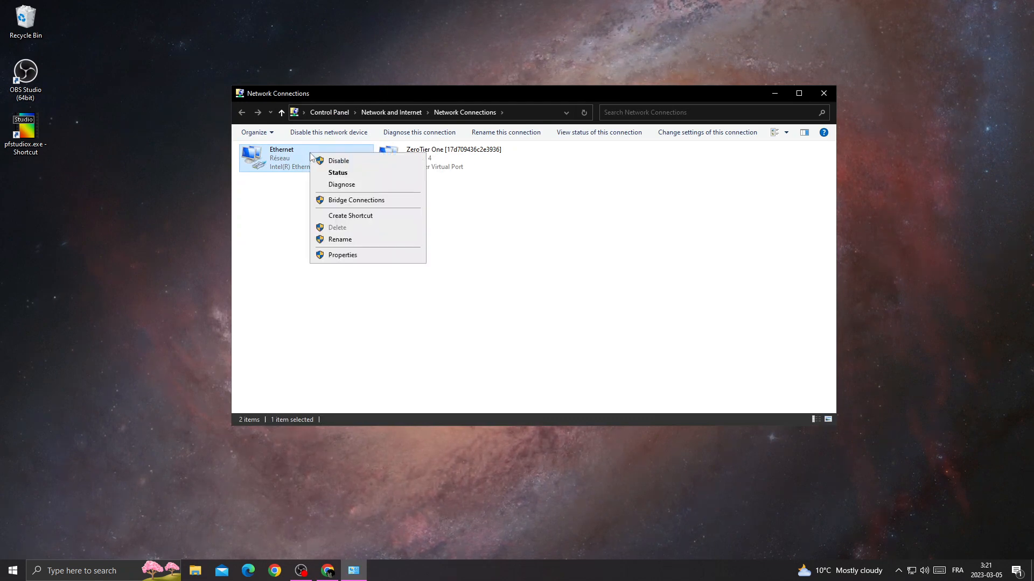
left_click(342, 255)
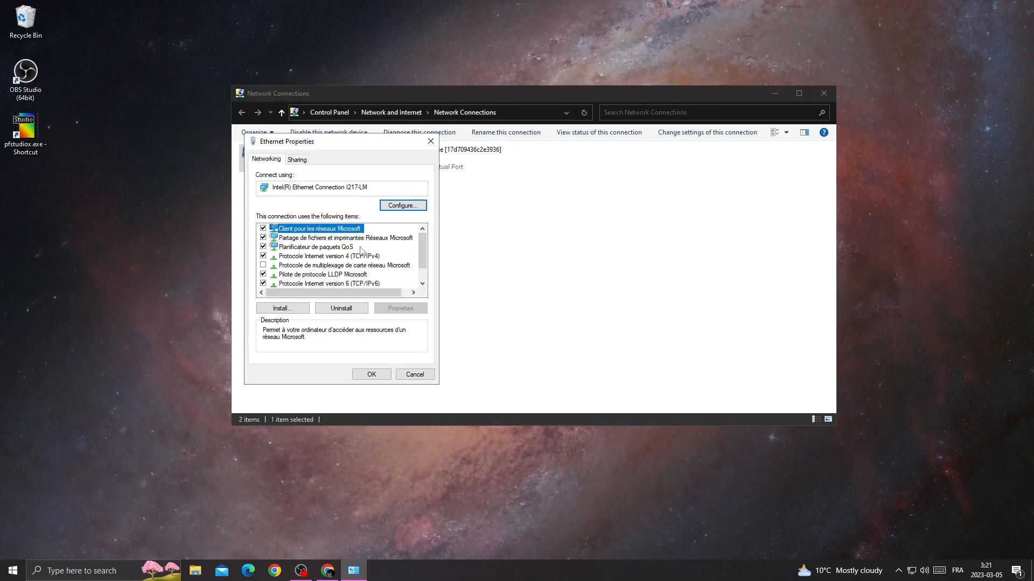
Step: Set Ethernet IPv4 DNS servers to 8.8.8.8 and 8.8.4.4, save, and close Network Connections
left_click(400, 308)
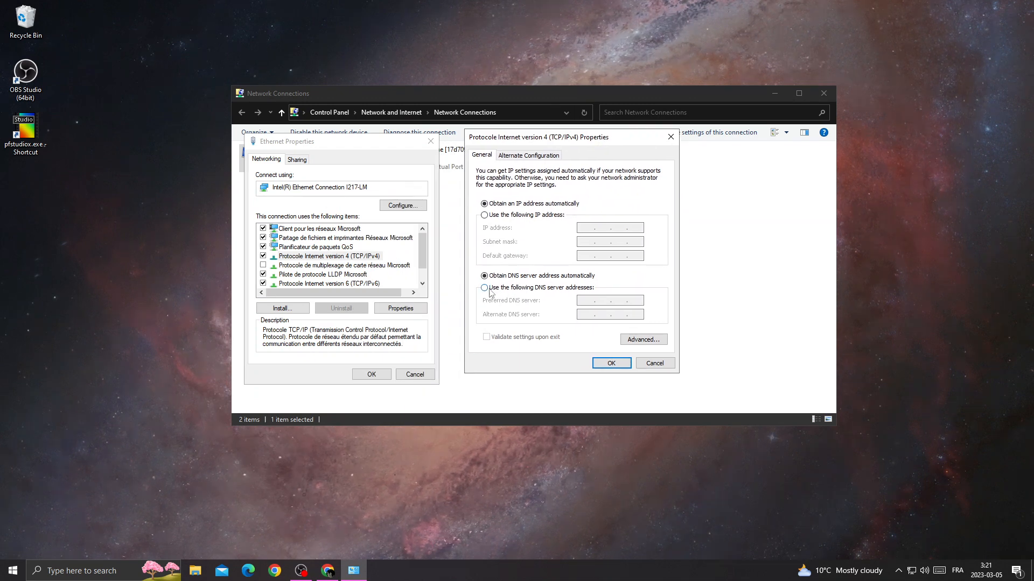
left_click(484, 288)
type("8.8.8.8")
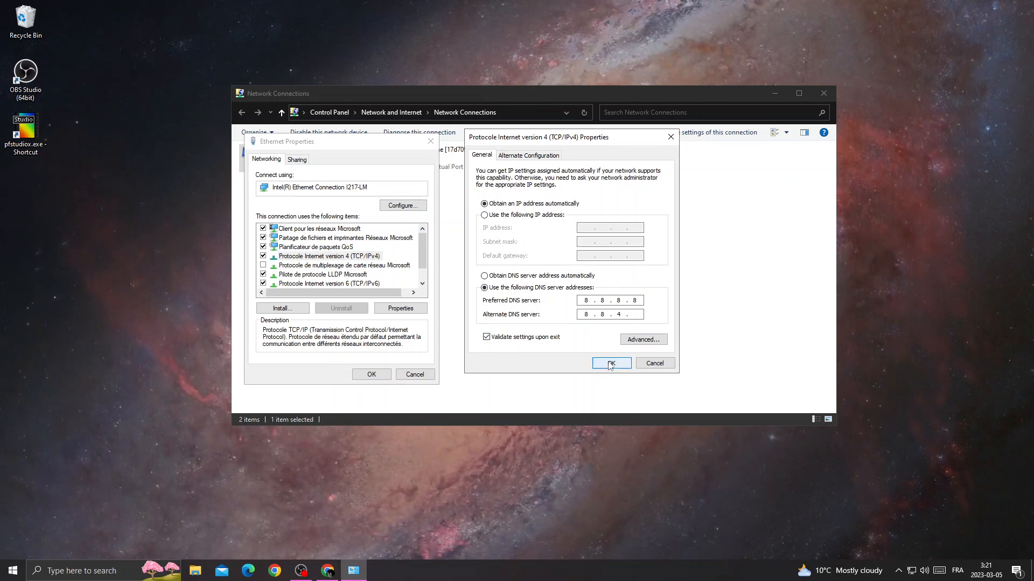
left_click(610, 363)
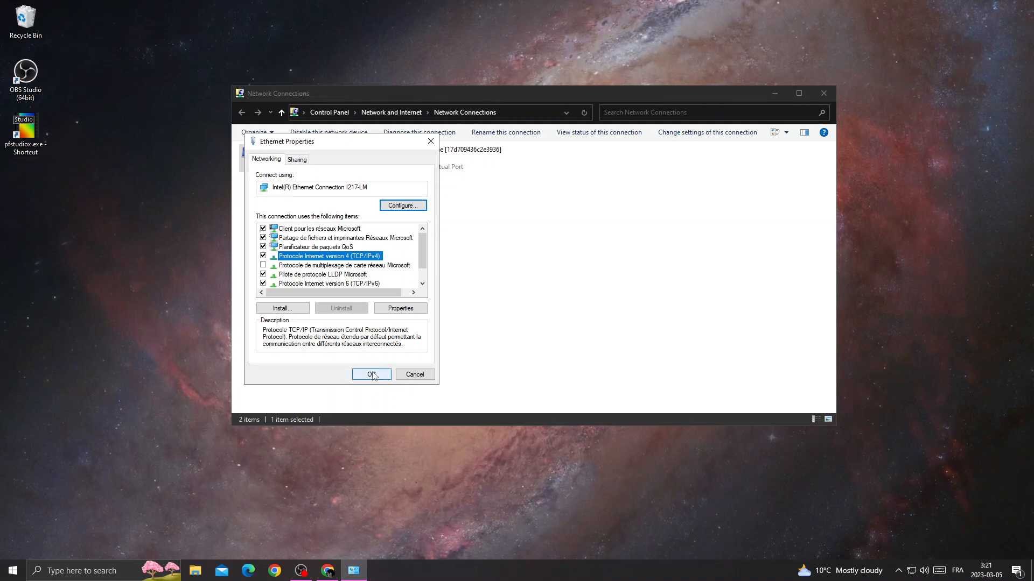
left_click(367, 375)
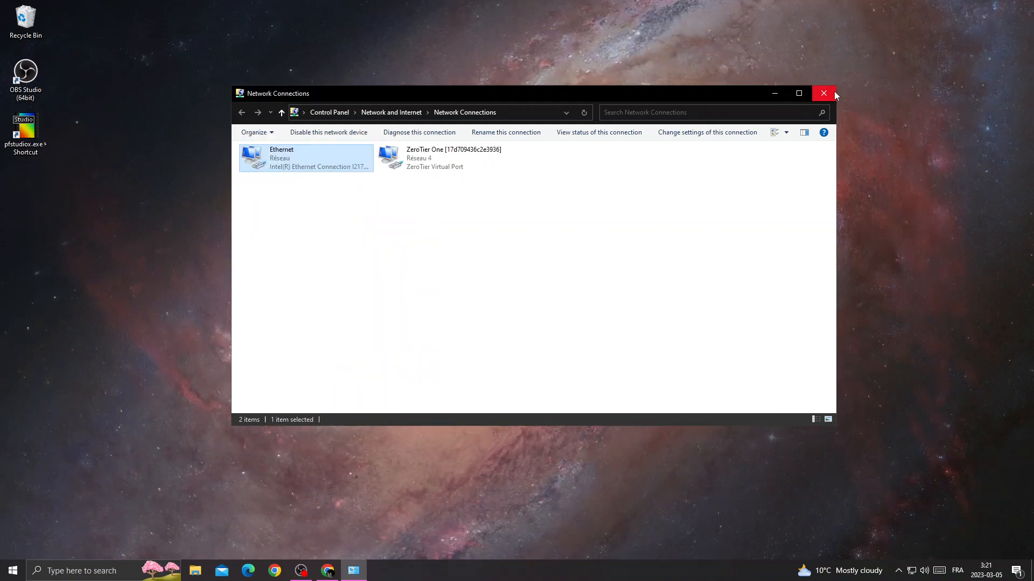
left_click(822, 92)
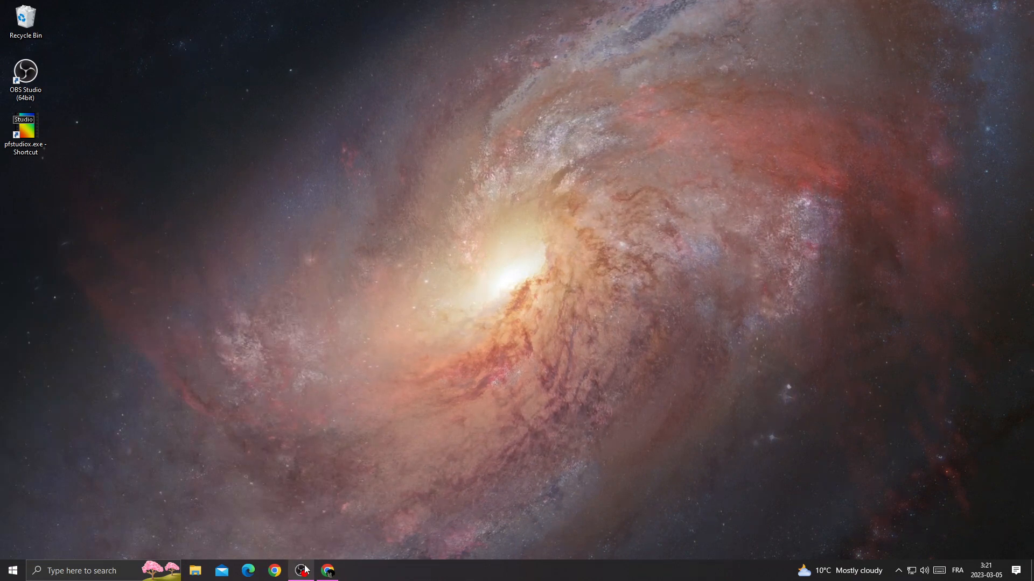
left_click(302, 570)
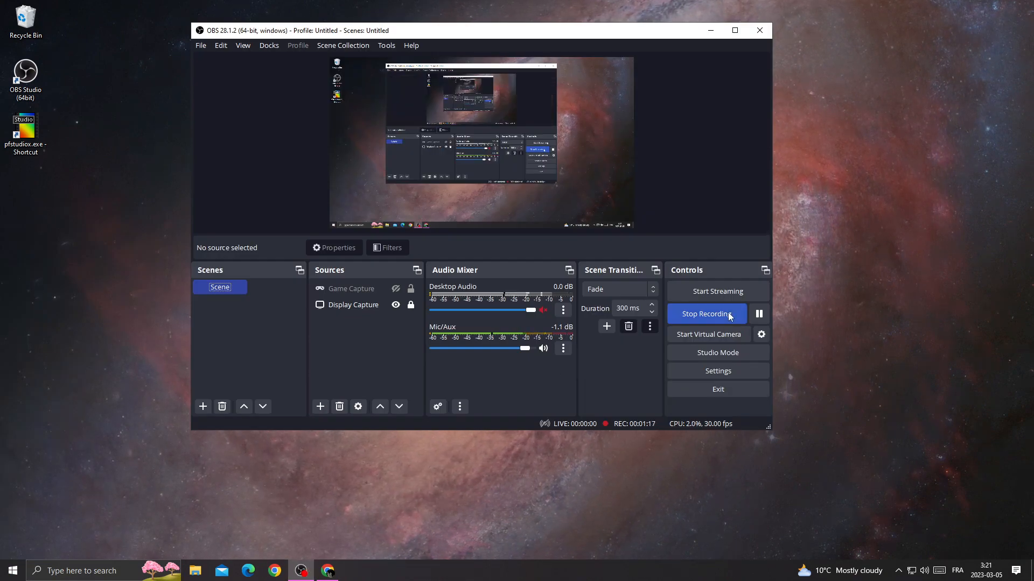